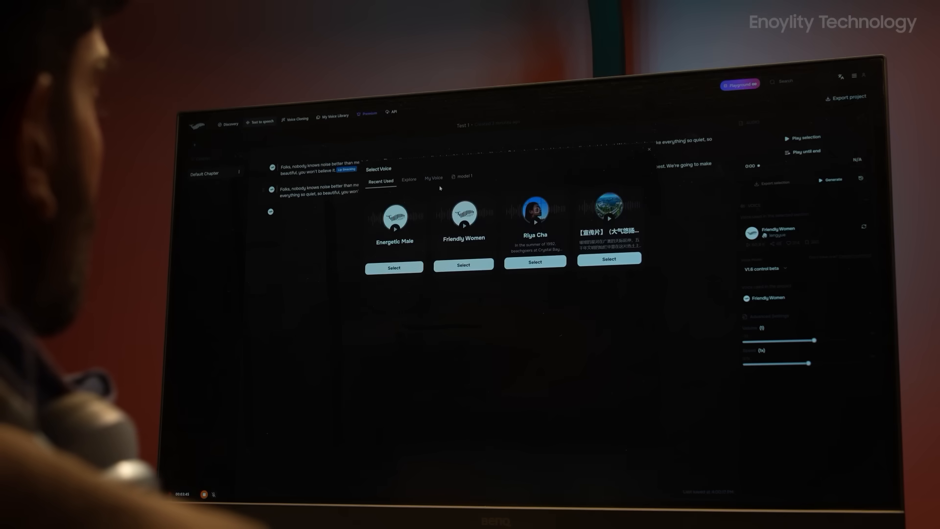
Browse the model 1 voices, then filter the voice library to العربية (Arabic)
{"action": "left_click", "coordinate": [463, 172]}
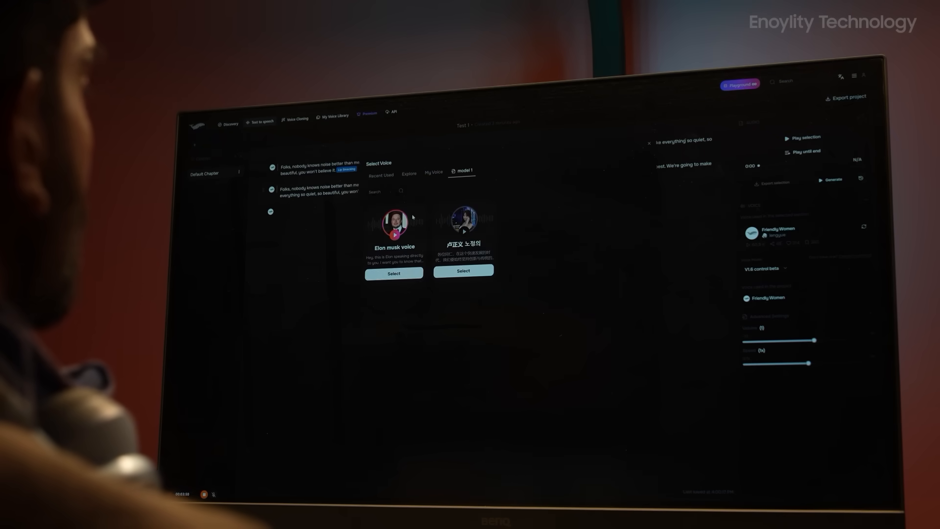
{"action": "left_click", "coordinate": [462, 270]}
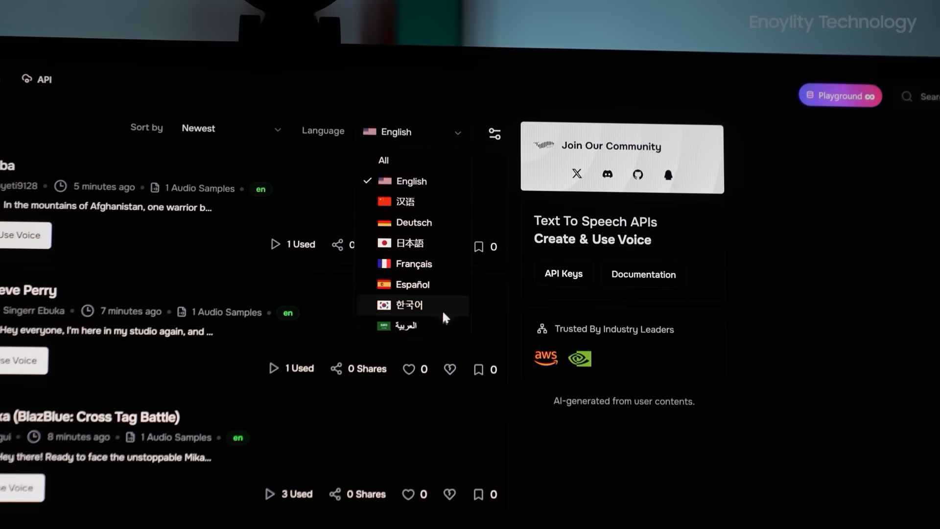
{"action": "left_click", "coordinate": [405, 325]}
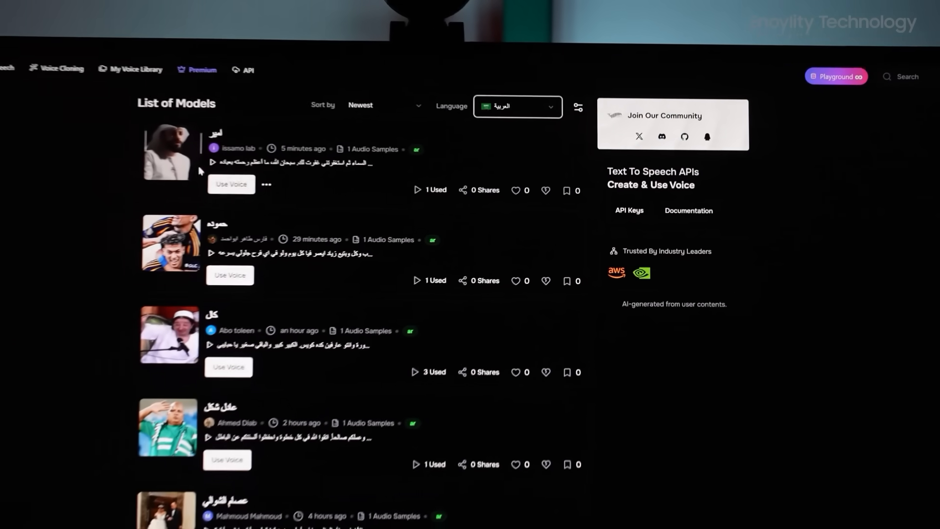
{"action": "scroll", "scroll_direction": "down", "scroll_amount": 3}
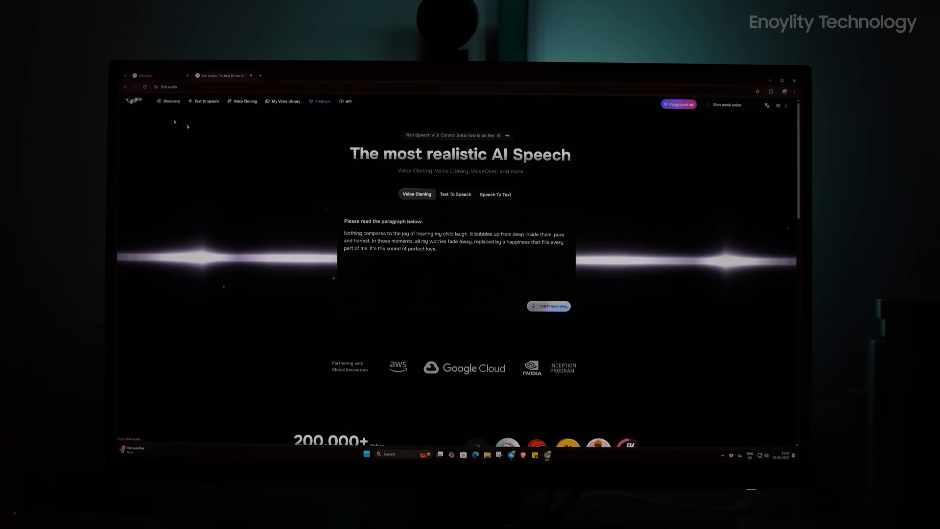
Scroll down the fish.audio home page toward the Text to Speech content
{"action": "scroll", "scroll_direction": "down", "scroll_amount": 3}
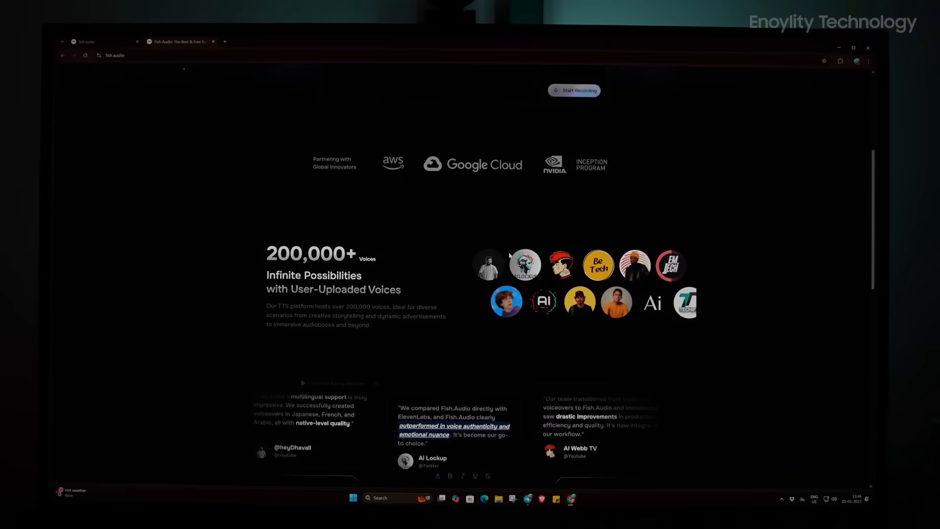
{"action": "scroll", "scroll_direction": "down", "scroll_amount": 3}
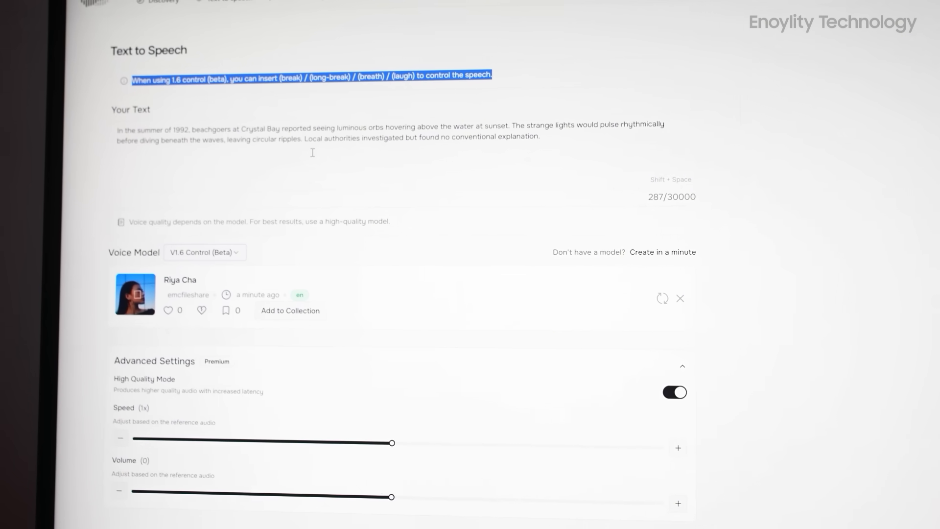
Check Latest Activity for the Riya Cha clip, then open the voice library's Language dropdown
{"action": "left_click", "coordinate": [222, 30]}
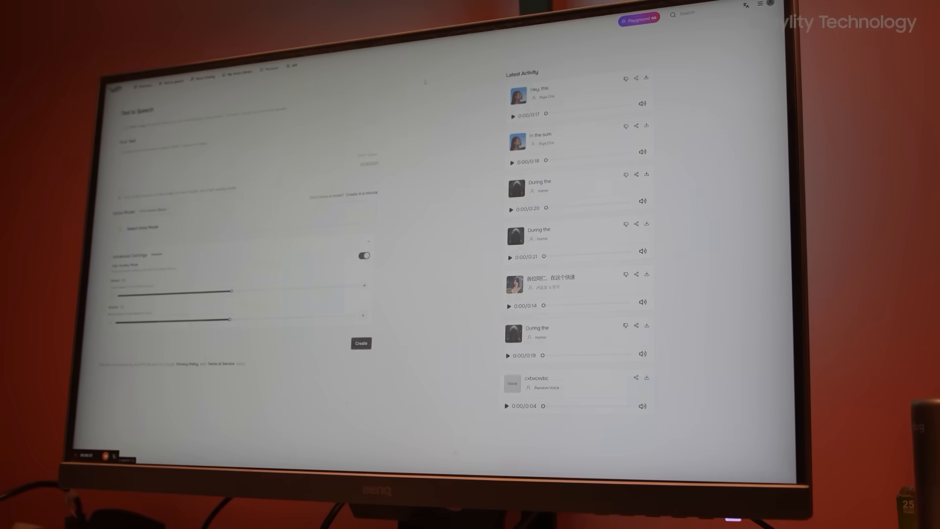
{"action": "left_click", "coordinate": [240, 150]}
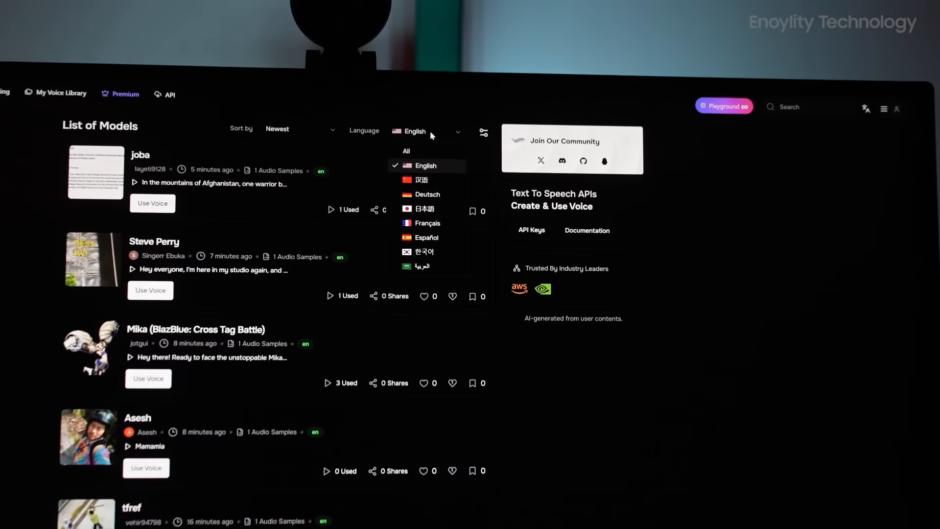
Pick العربية in the Language dropdown and scroll through the Arabic voice models
{"action": "left_click", "coordinate": [420, 267]}
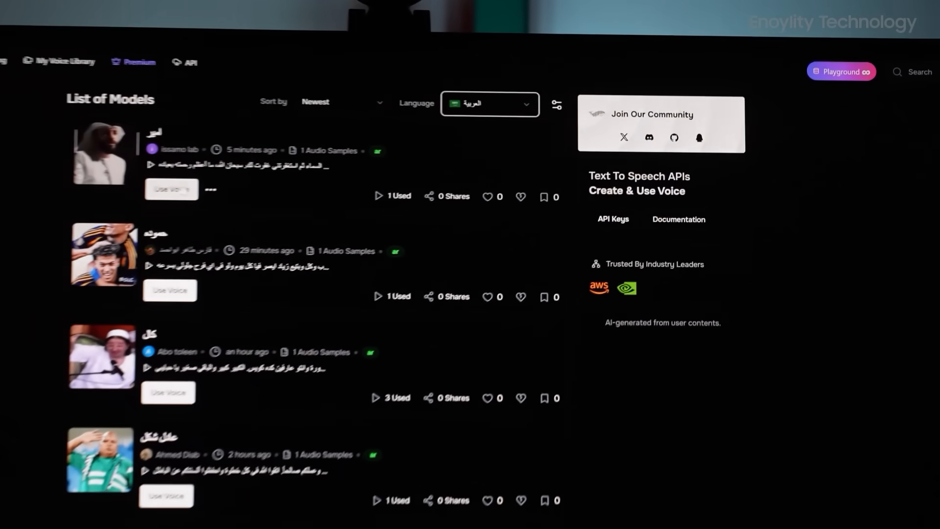
{"action": "scroll", "scroll_direction": "down", "scroll_amount": 3}
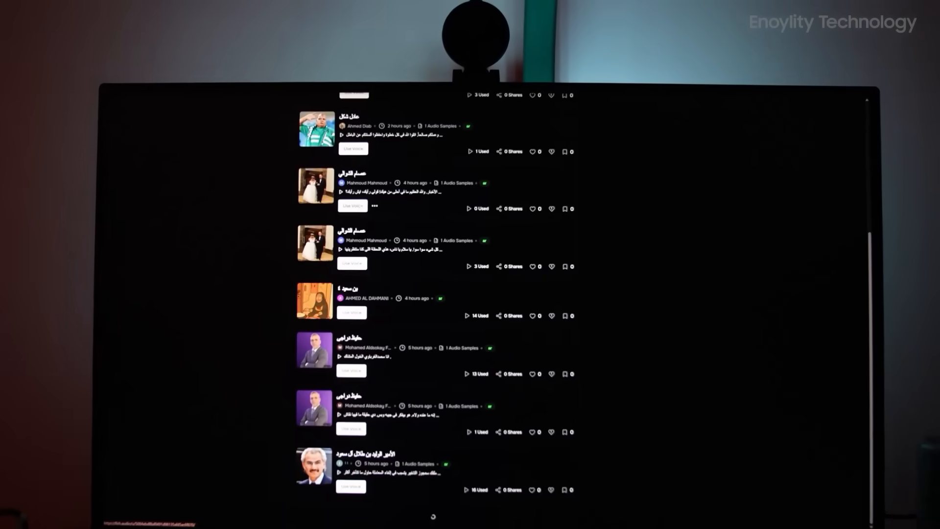